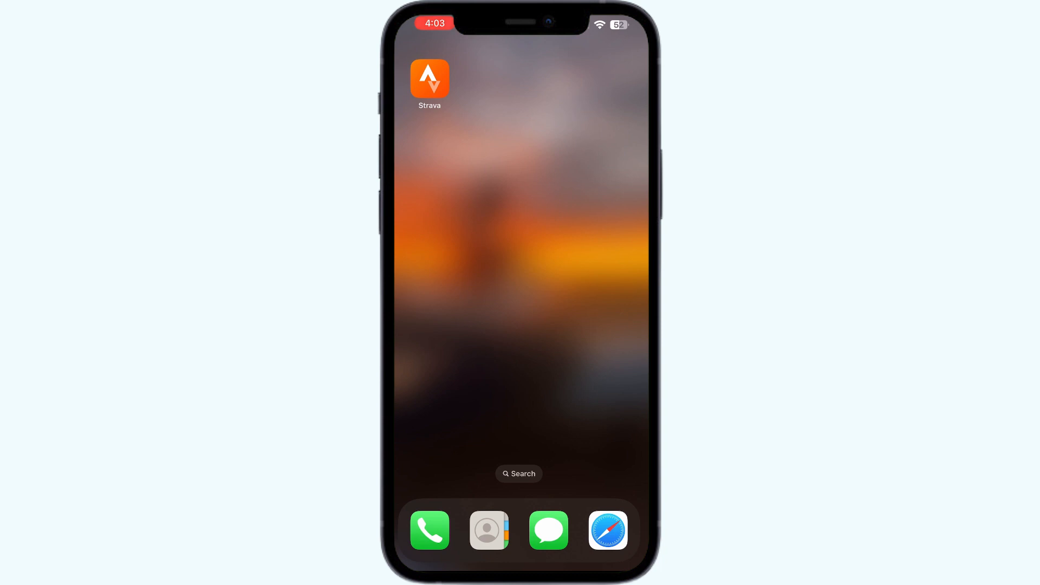
Launch Strava from the iOS Home Screen, landing on its Settings page
left_click(429, 78)
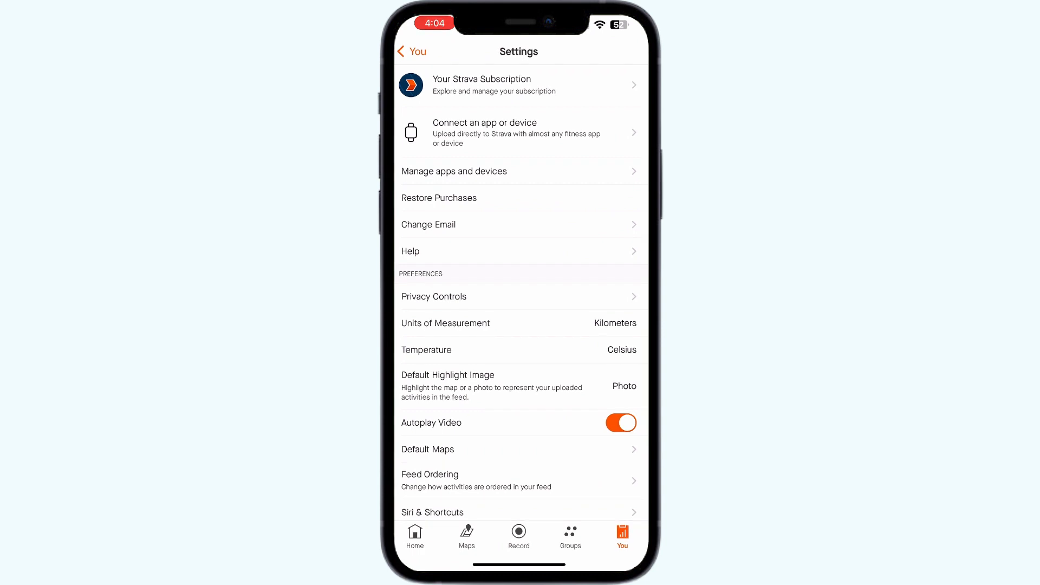
Scroll the Settings list down to the notification options and Log Out
scroll("down", 3)
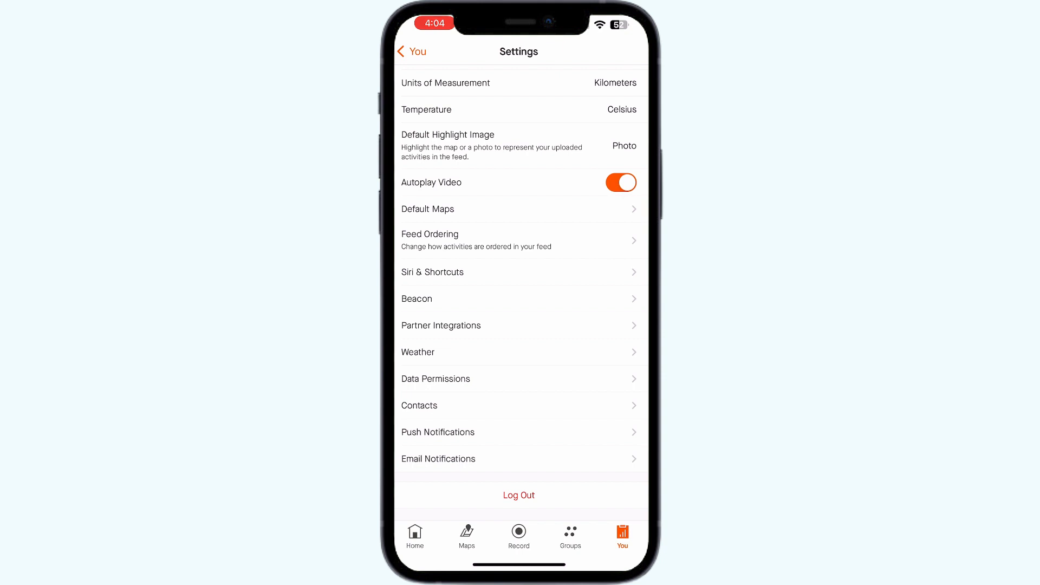
Return to You activities, then open the Ride recording screen with its map and Start
left_click(411, 51)
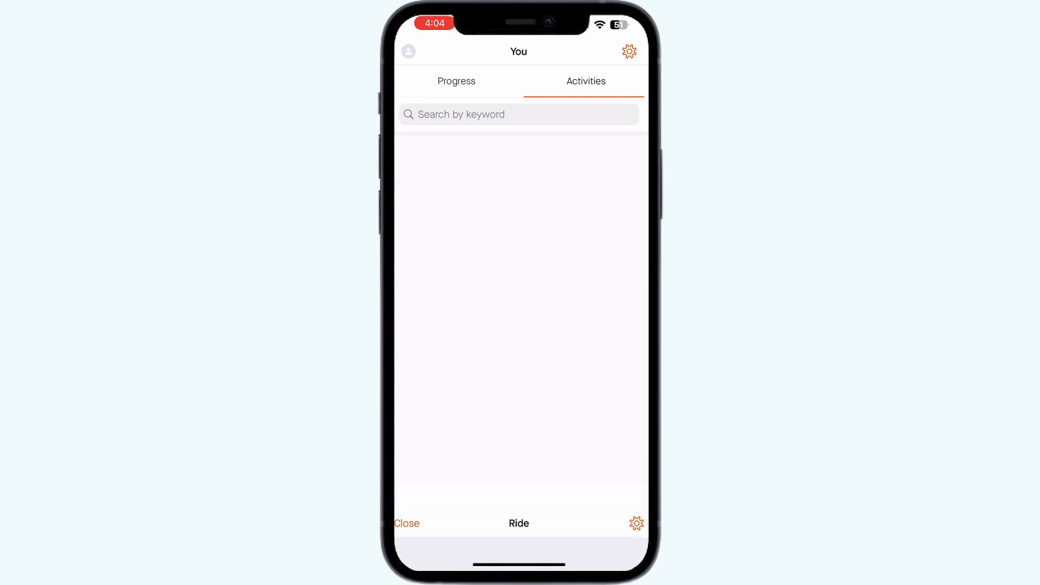
left_click(519, 523)
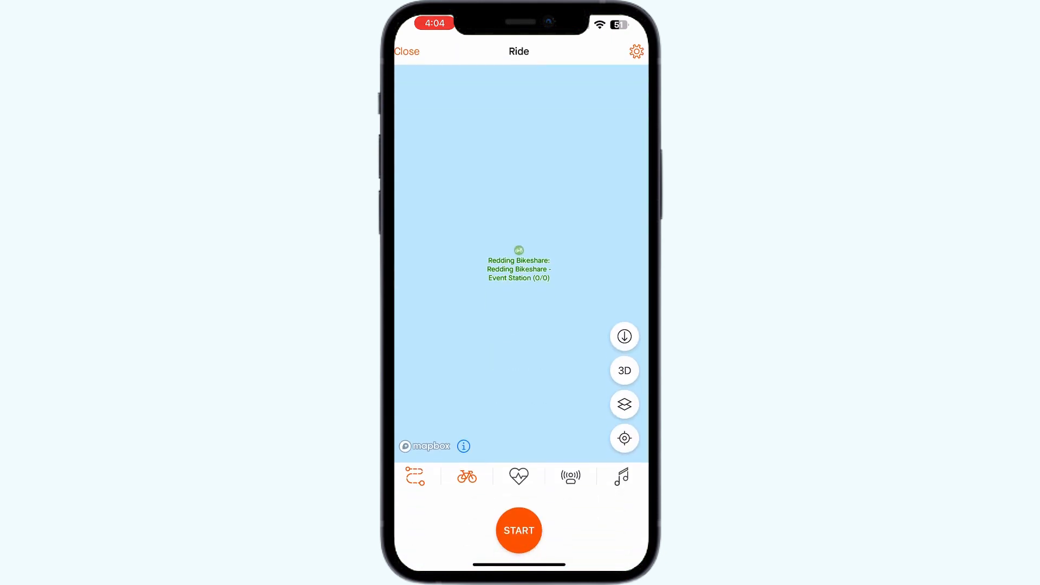